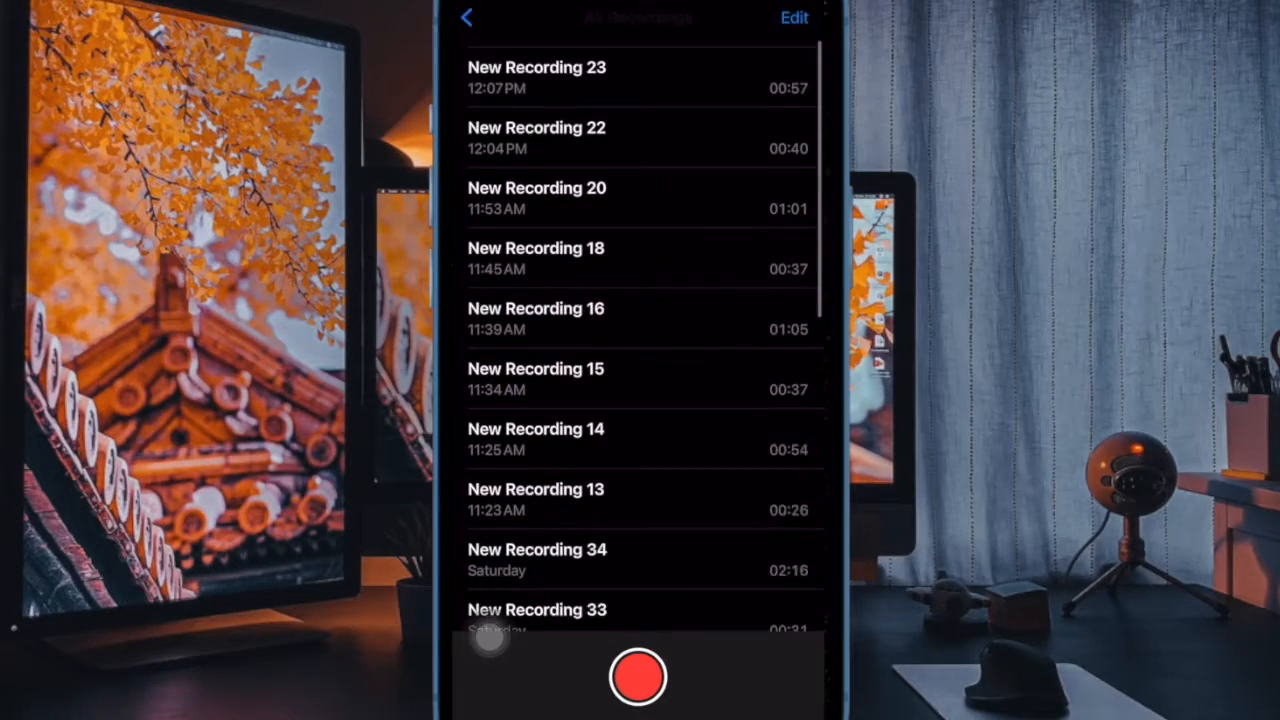
- Leave All Recordings and return to the Voice Memos folder list
{"action": "scroll", "scroll_direction": "down", "scroll_amount": 3}
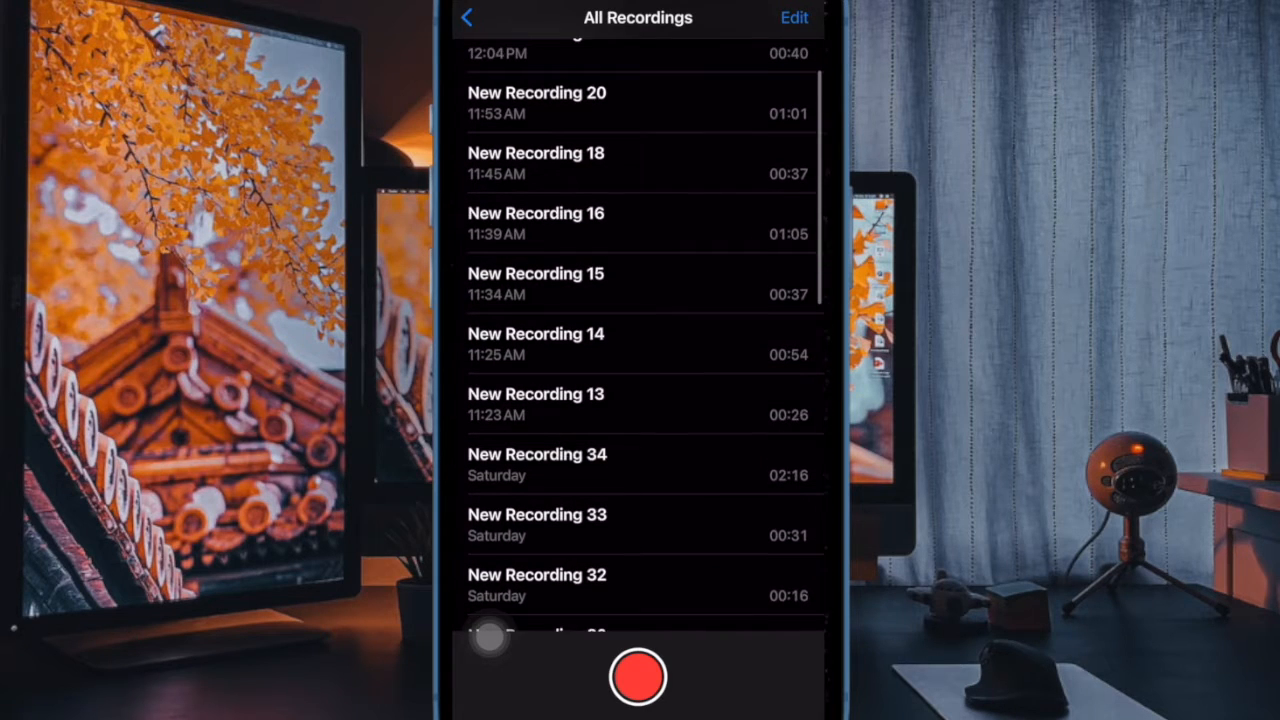
{"action": "scroll", "scroll_direction": "down", "scroll_amount": 3}
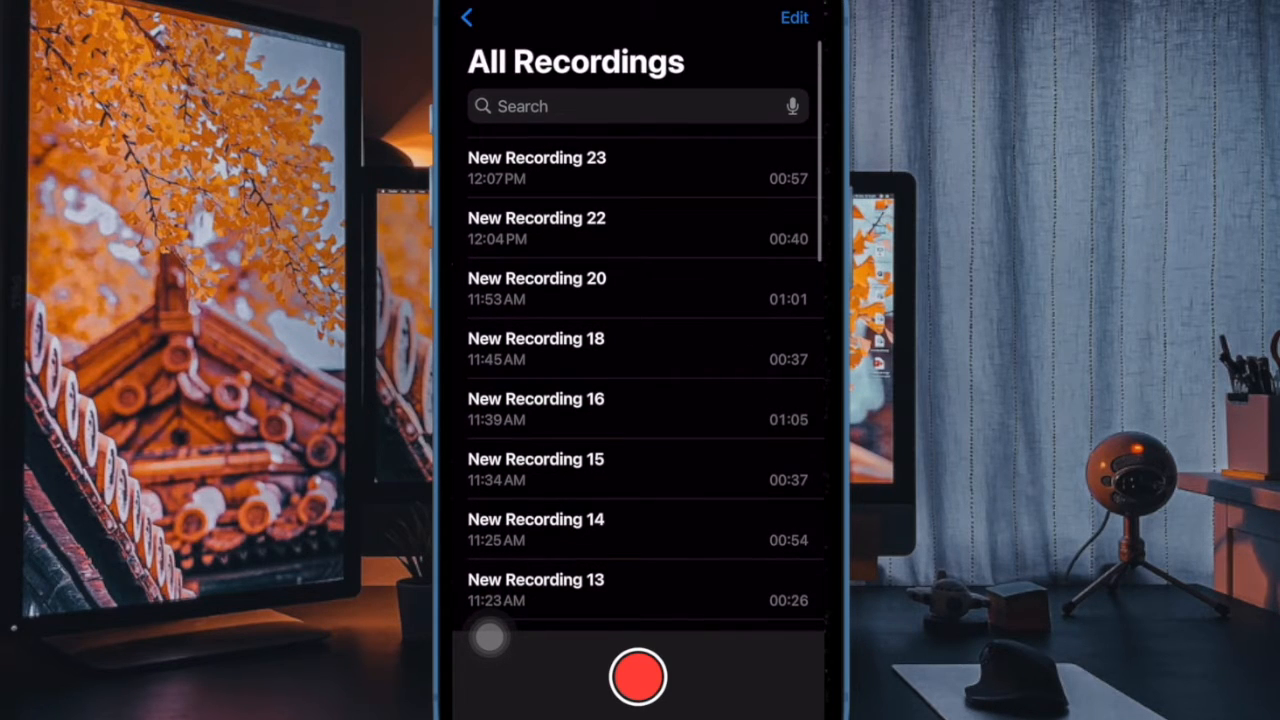
{"action": "left_click", "coordinate": [466, 18]}
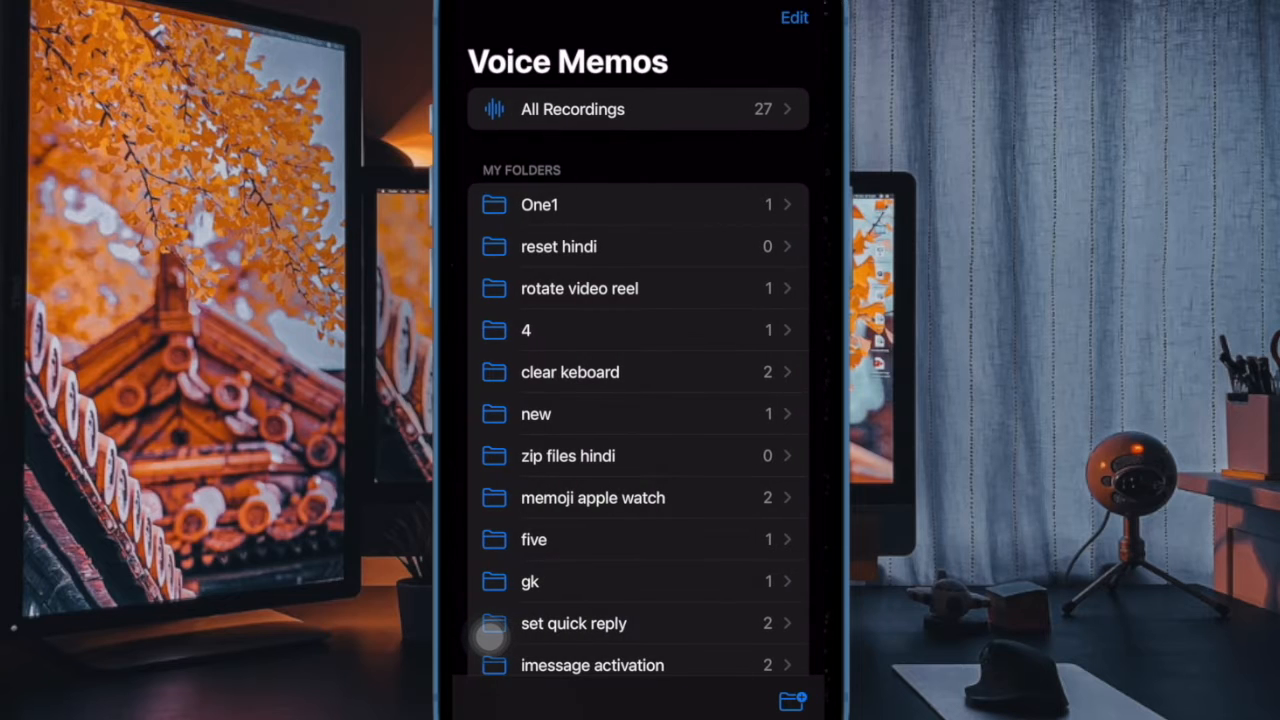
{"action": "scroll", "scroll_direction": "down", "scroll_amount": 3}
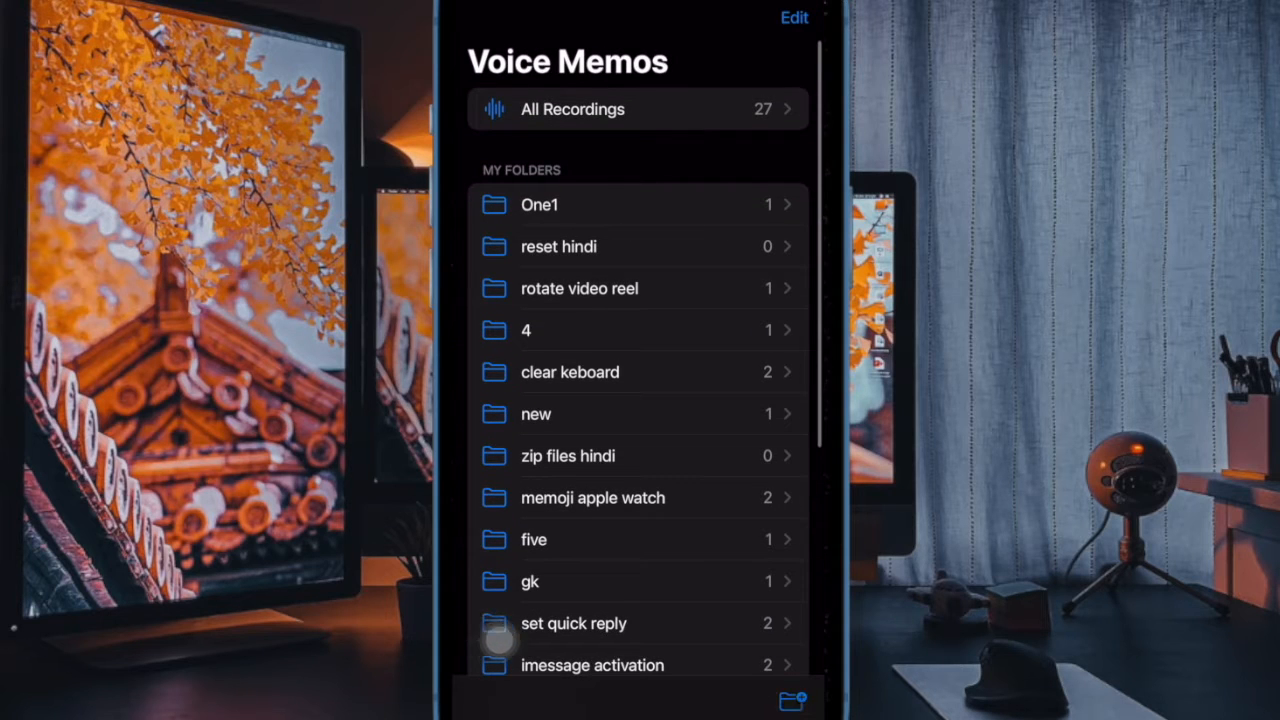
- Bring up the New Folder prompt, cancel it, and scroll the folder list
{"action": "left_click", "coordinate": [791, 699]}
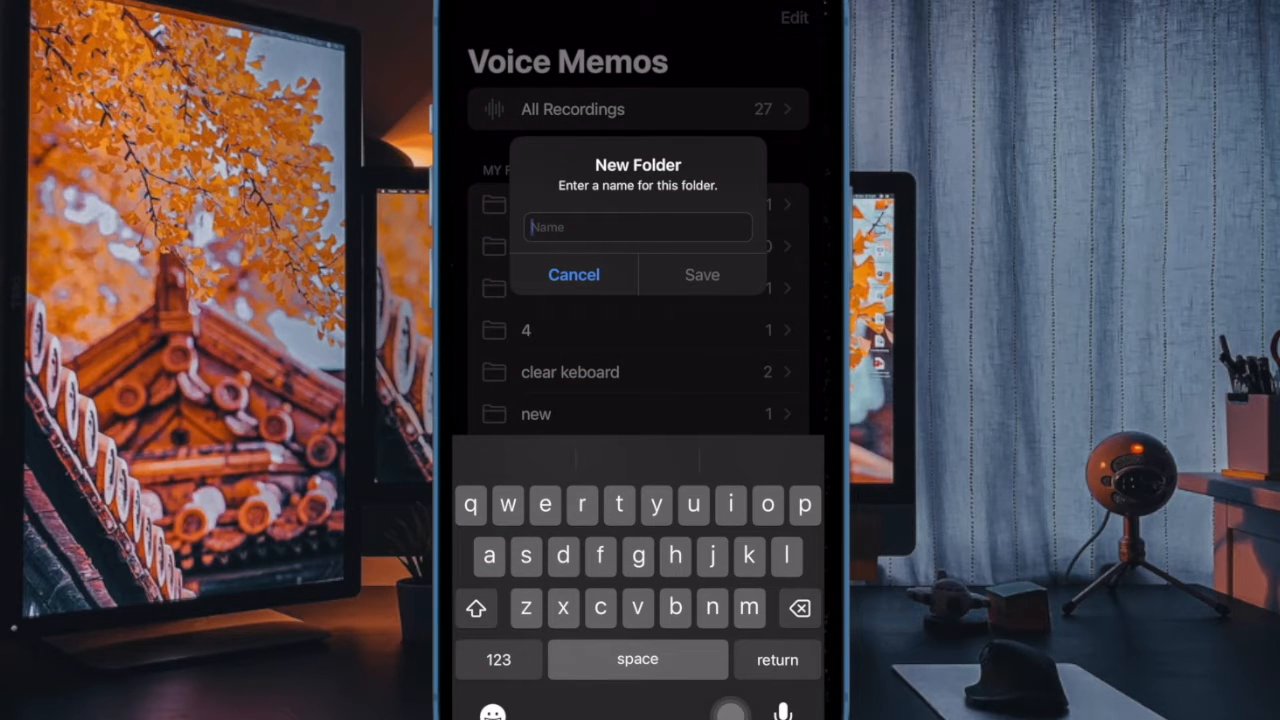
{"action": "left_click", "coordinate": [573, 274]}
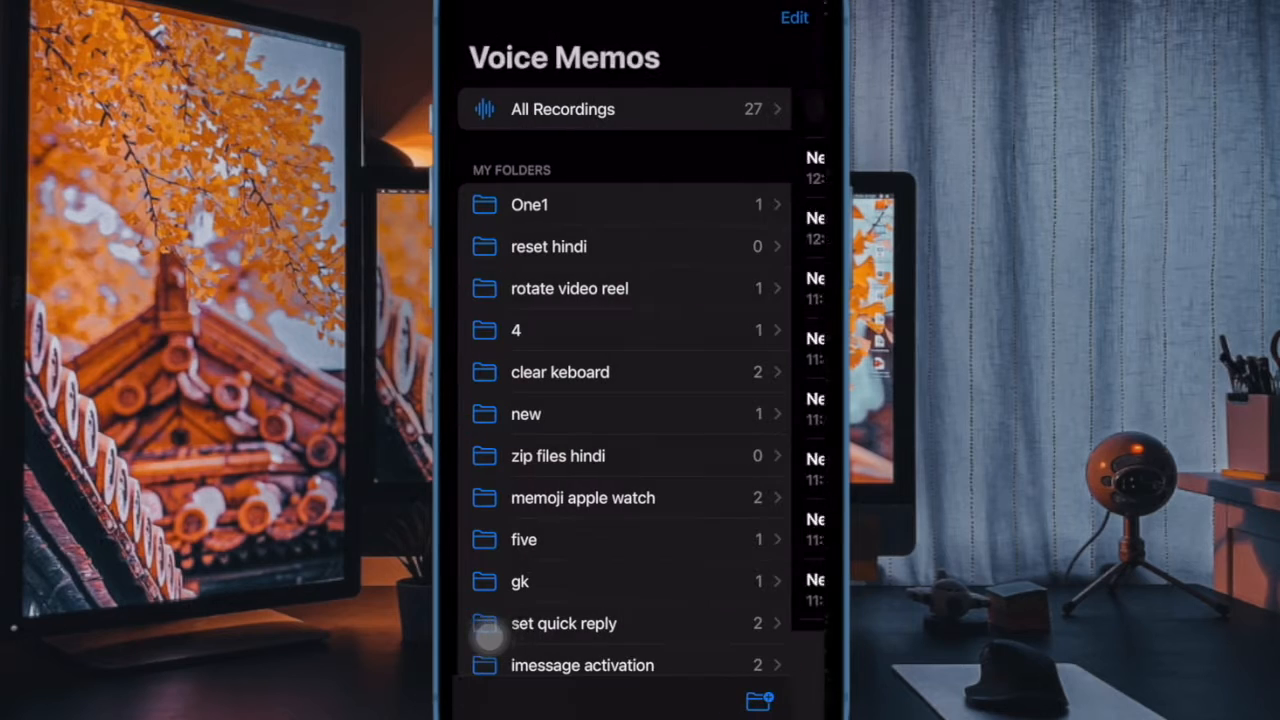
{"action": "scroll", "scroll_direction": "down", "scroll_amount": 3}
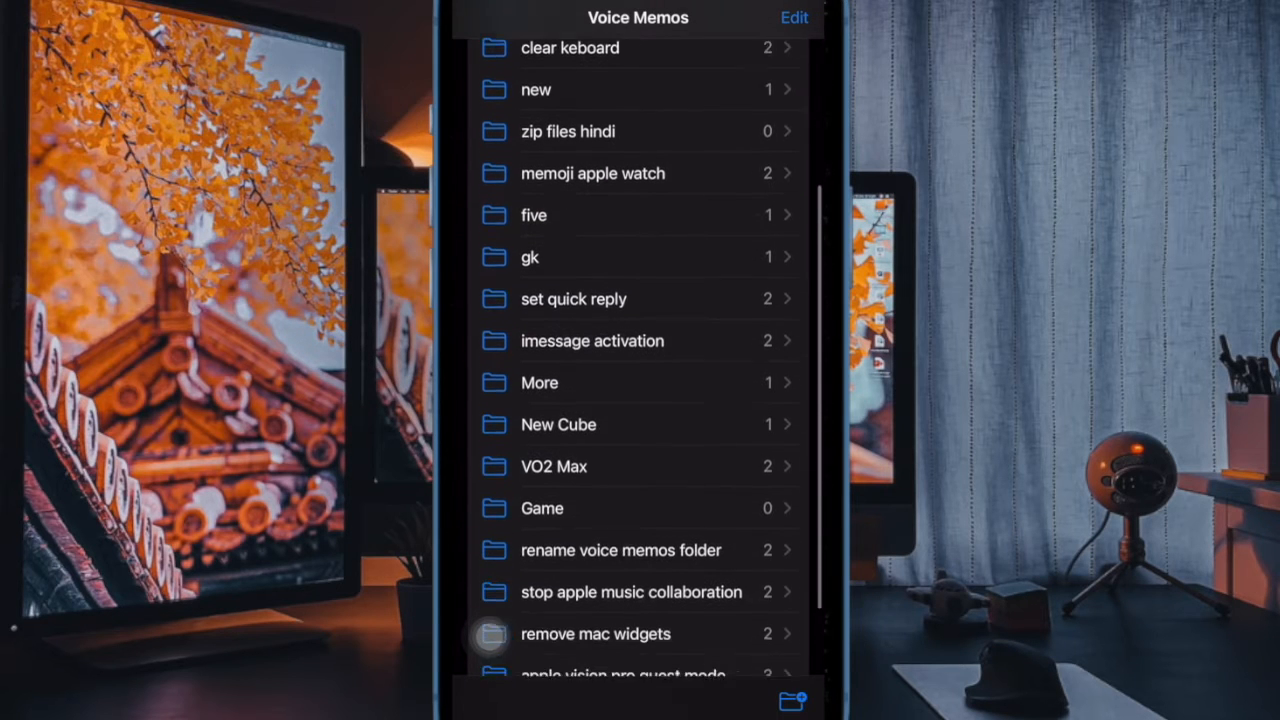
{"action": "scroll", "scroll_direction": "down", "scroll_amount": 3}
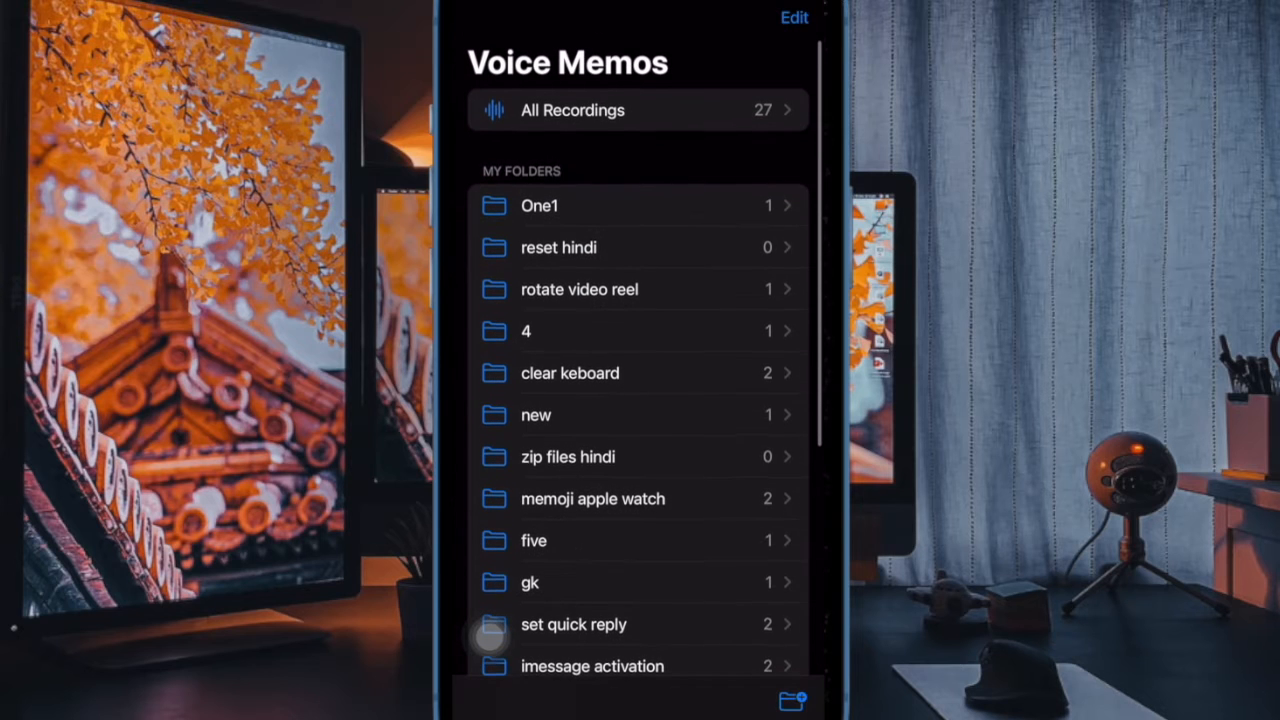
- Reopen the New Folder prompt, enter 'could', and scroll onward
{"action": "left_click", "coordinate": [791, 700]}
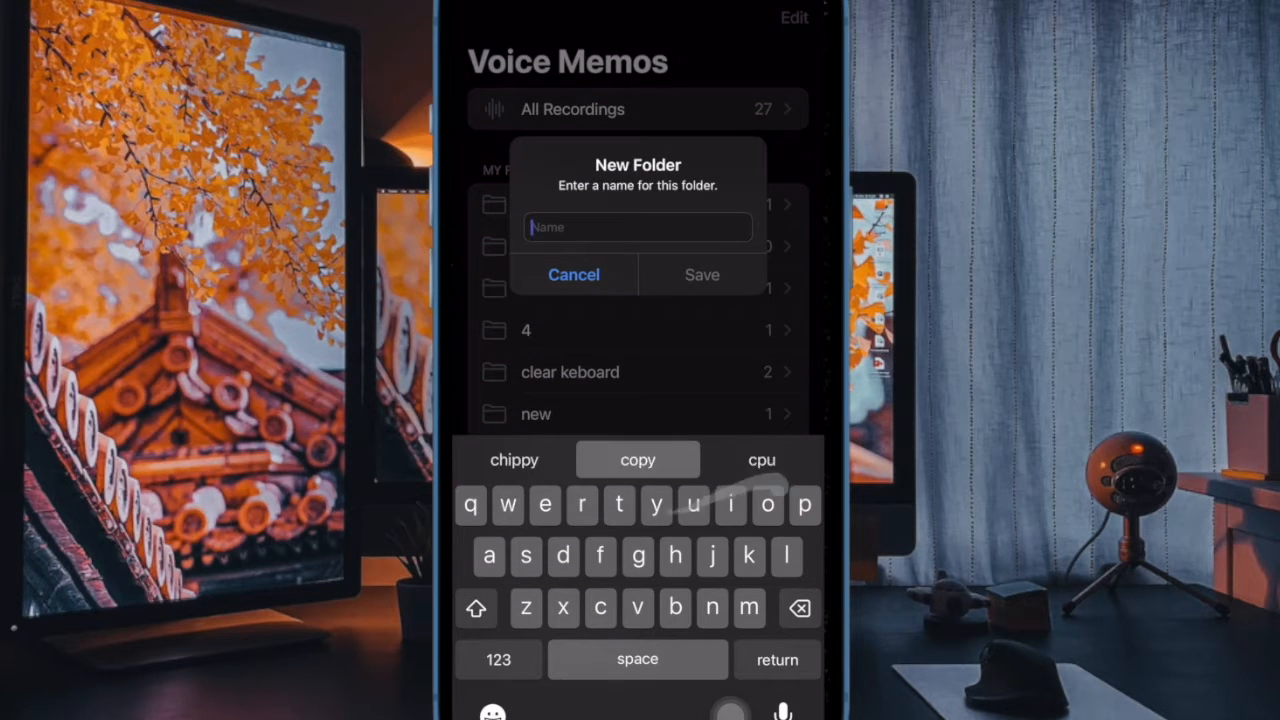
{"action": "type", "text": "could"}
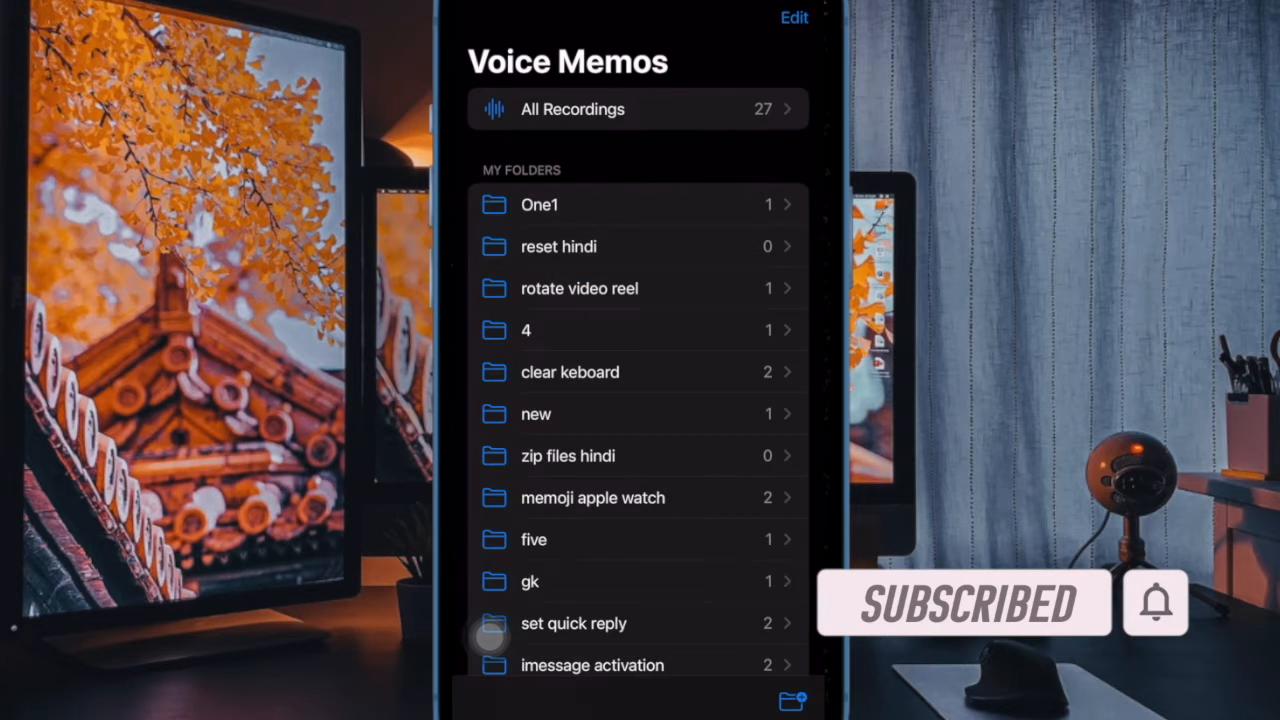
{"action": "scroll", "scroll_direction": "down", "scroll_amount": 3}
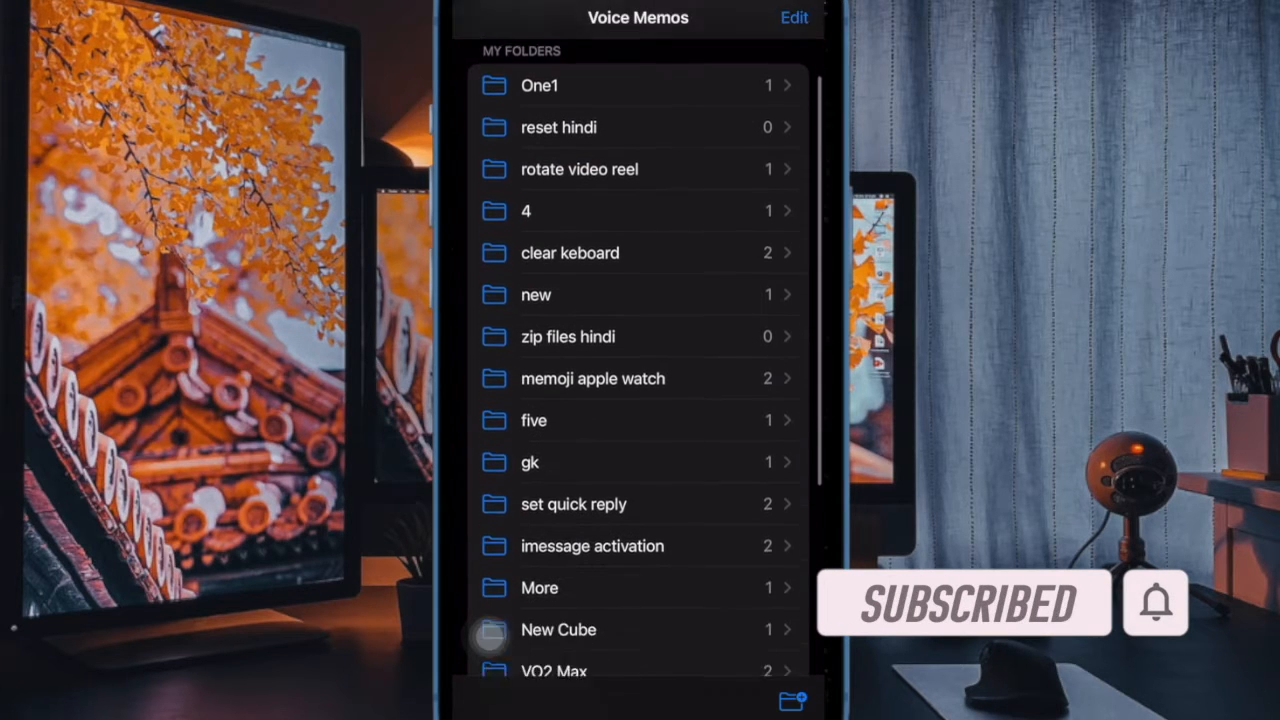
{"action": "scroll", "scroll_direction": "down", "scroll_amount": 3}
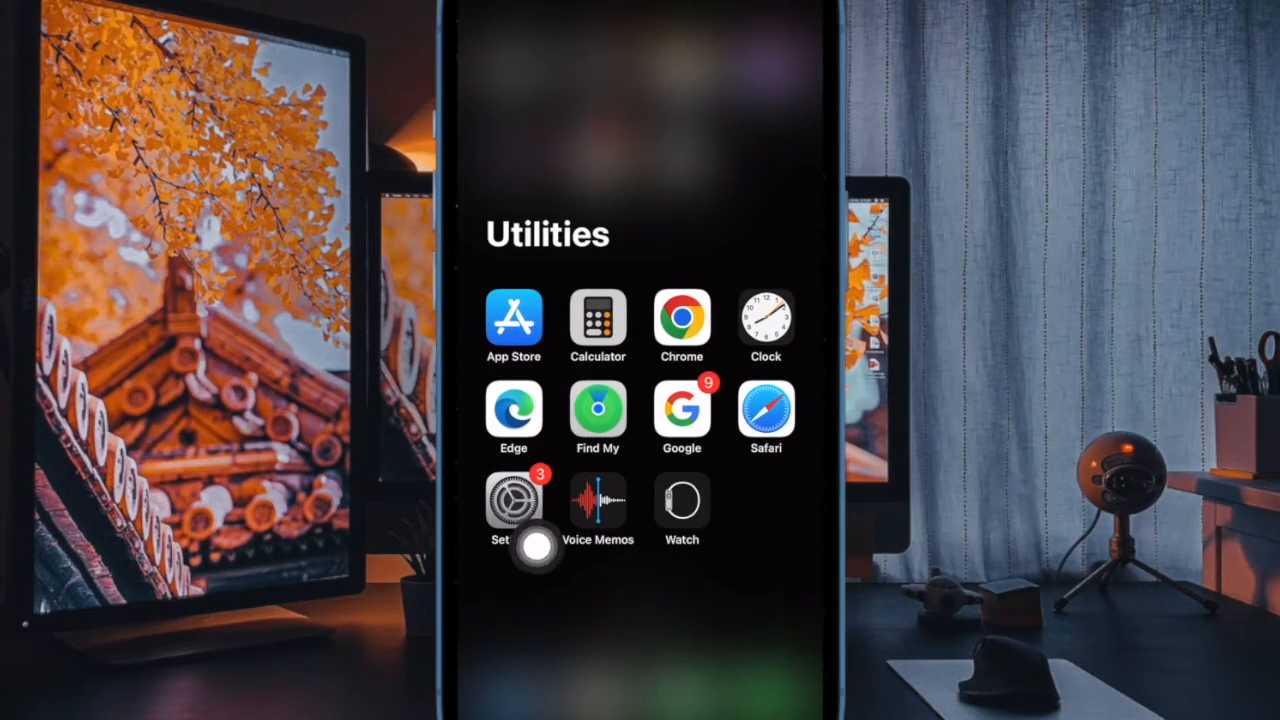
- Launch Voice Memos from the Utilities folder and put its folder list into editing mode
{"action": "left_click", "coordinate": [598, 500]}
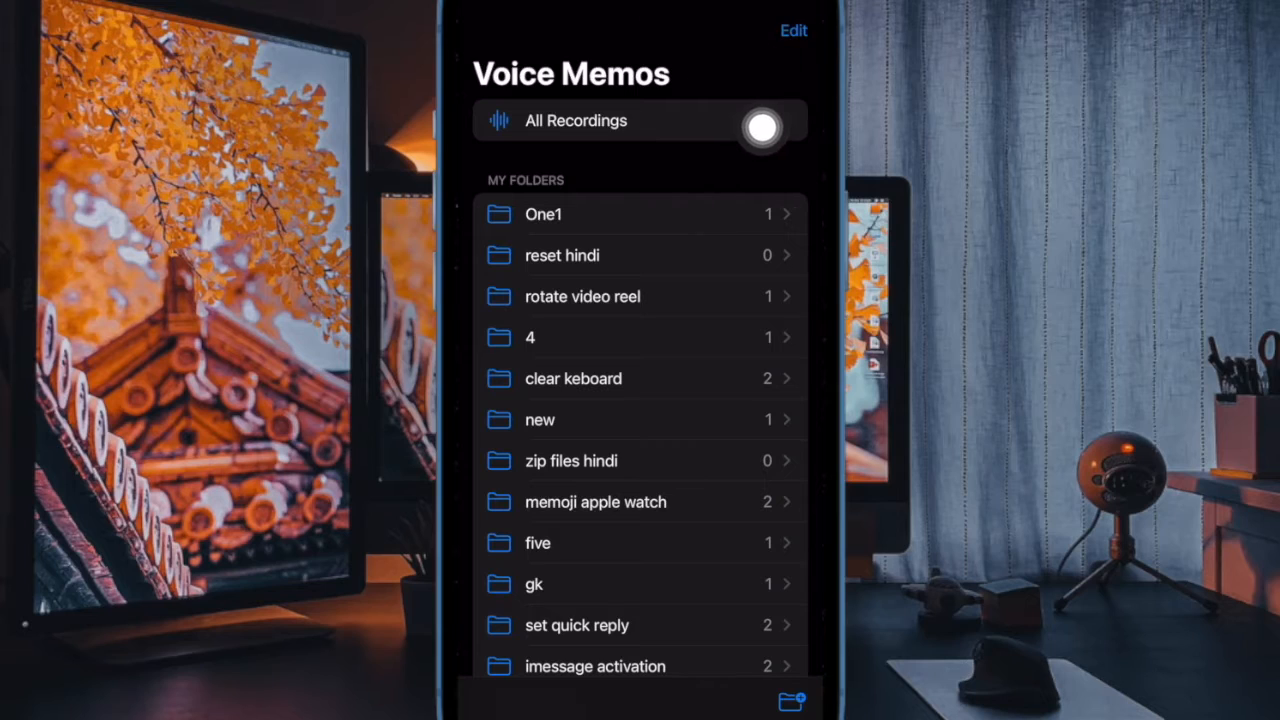
{"action": "left_click", "coordinate": [793, 30]}
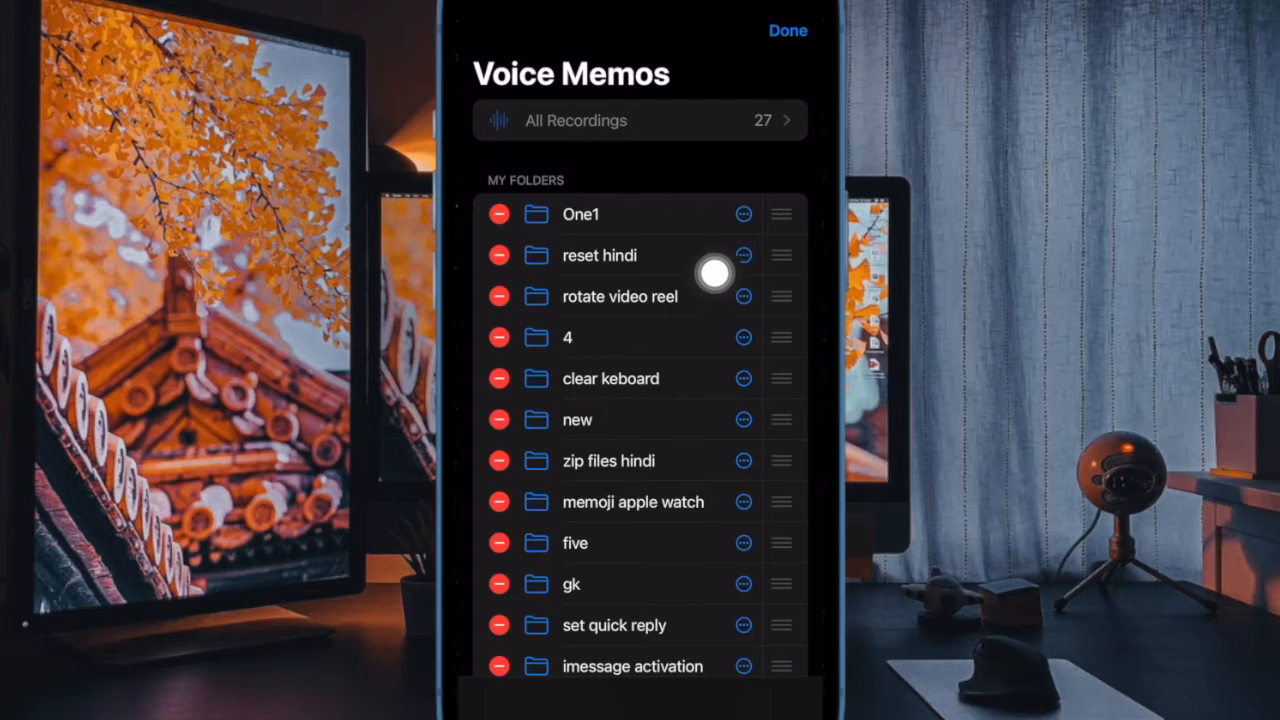
{"action": "mouse_move", "coordinate": [510, 355]}
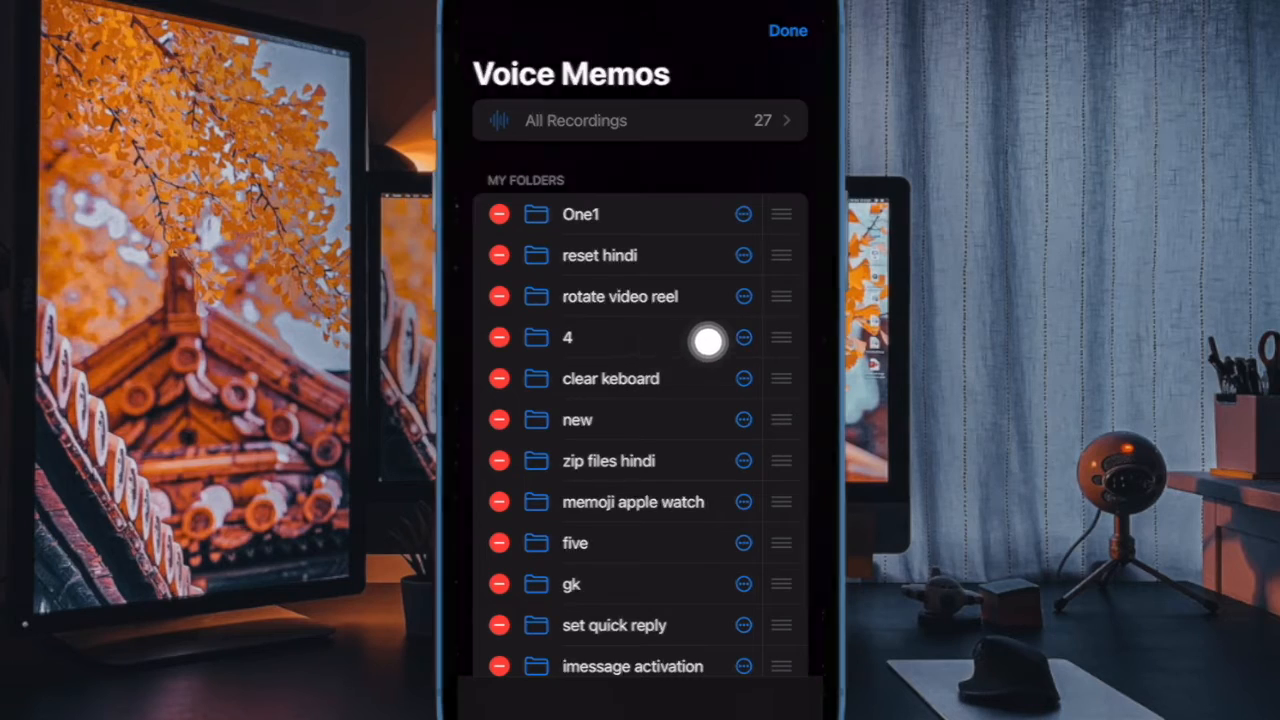
- Bring up the actions for folder '4' and choose Rename
{"action": "left_click", "coordinate": [743, 378]}
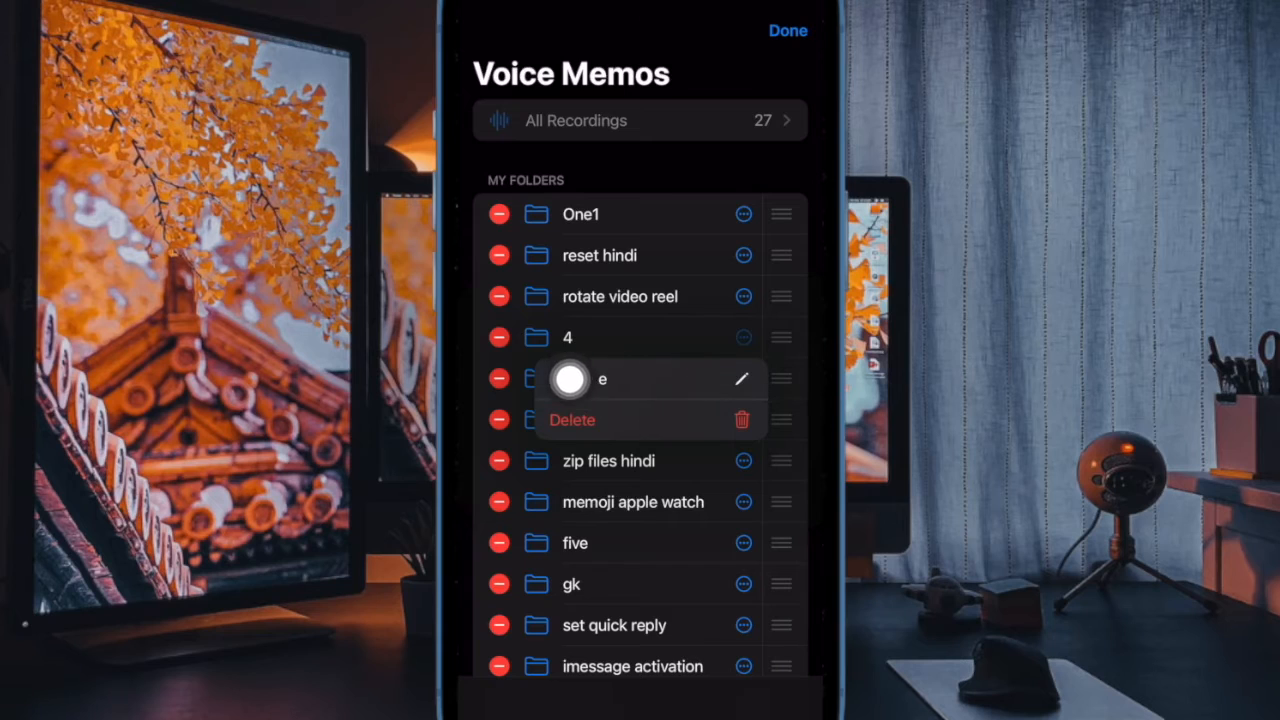
{"action": "left_click", "coordinate": [740, 379]}
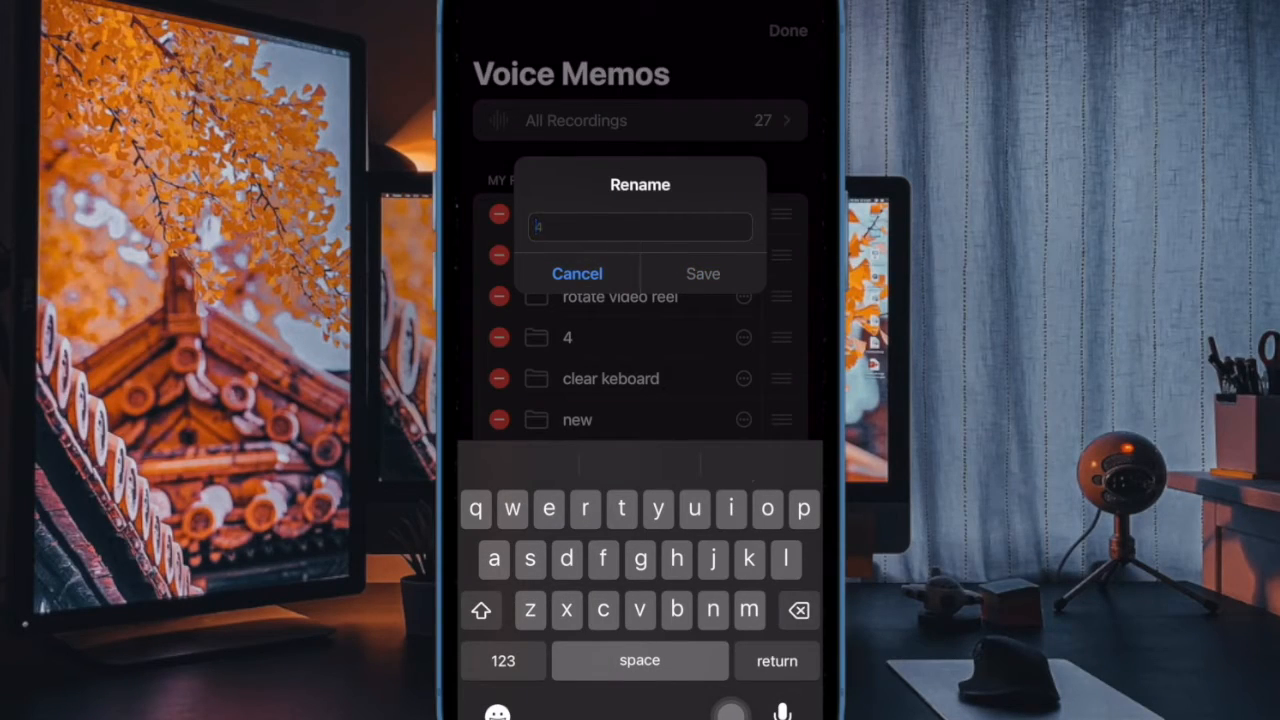
- Enter the name 'iMessage fix' for folder '4' and save it
{"action": "type", "text": "iMessage fix"}
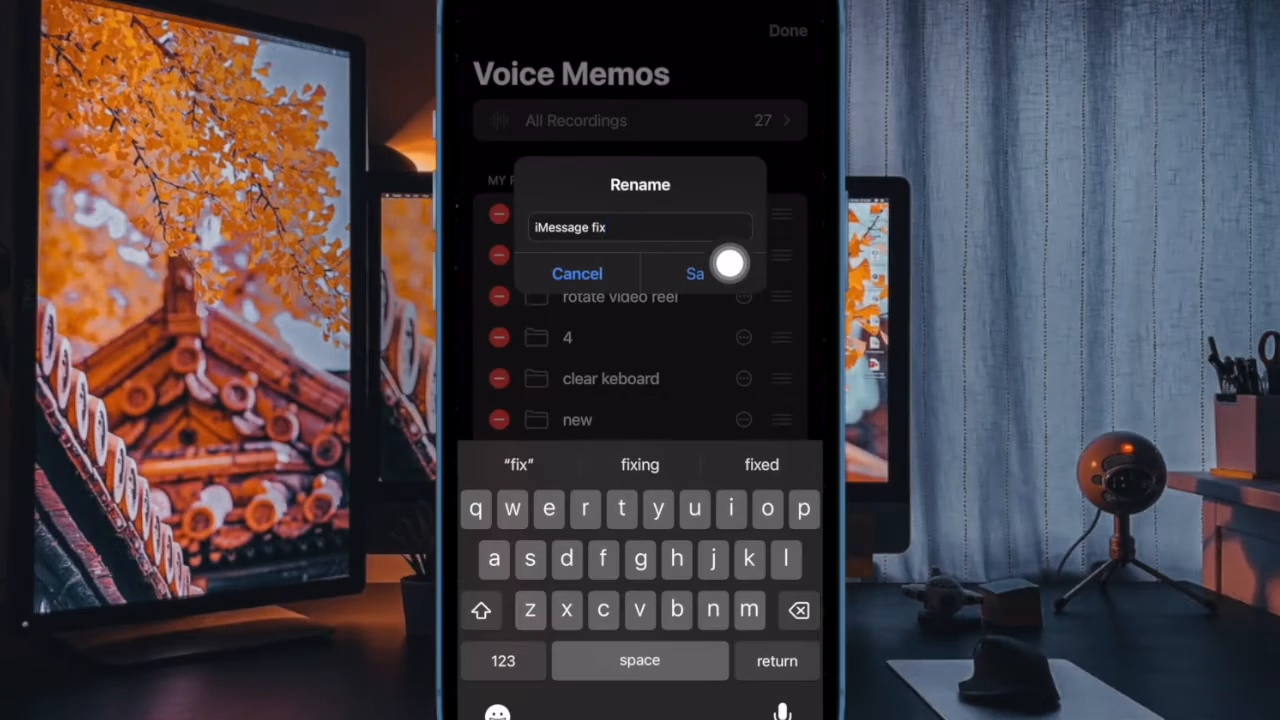
{"action": "left_click", "coordinate": [694, 273]}
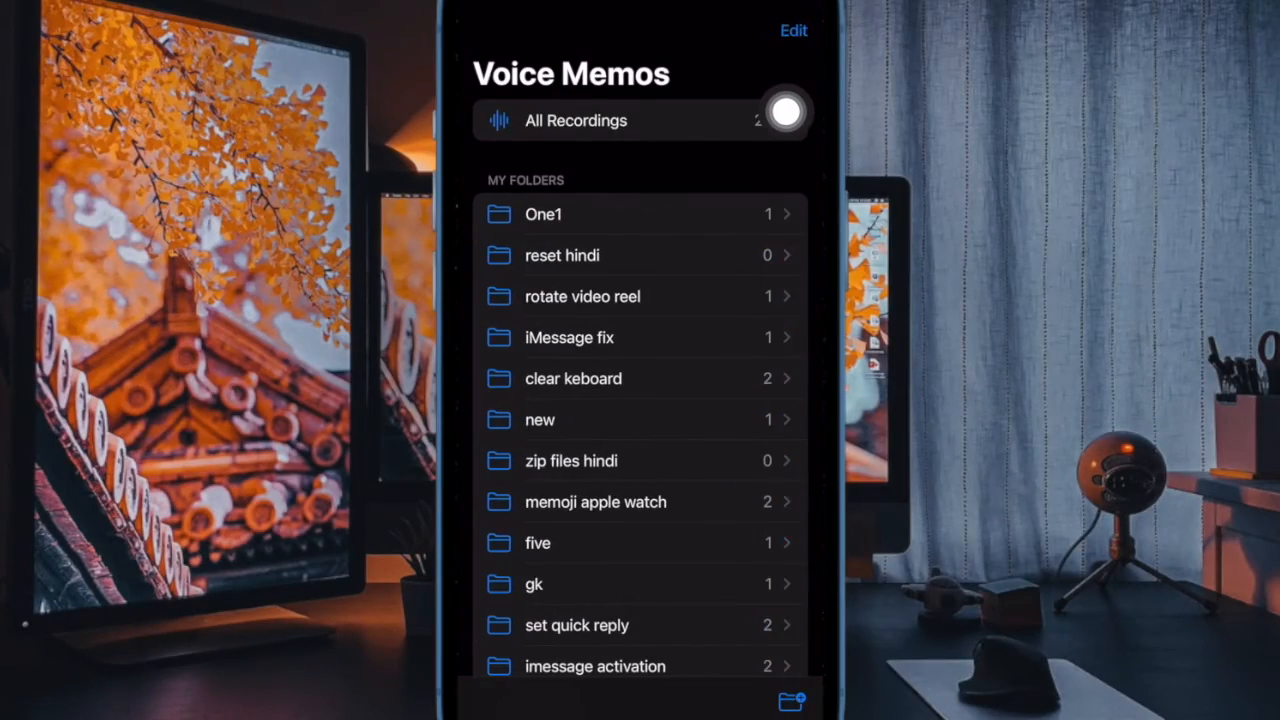
{"action": "mouse_move", "coordinate": [740, 170]}
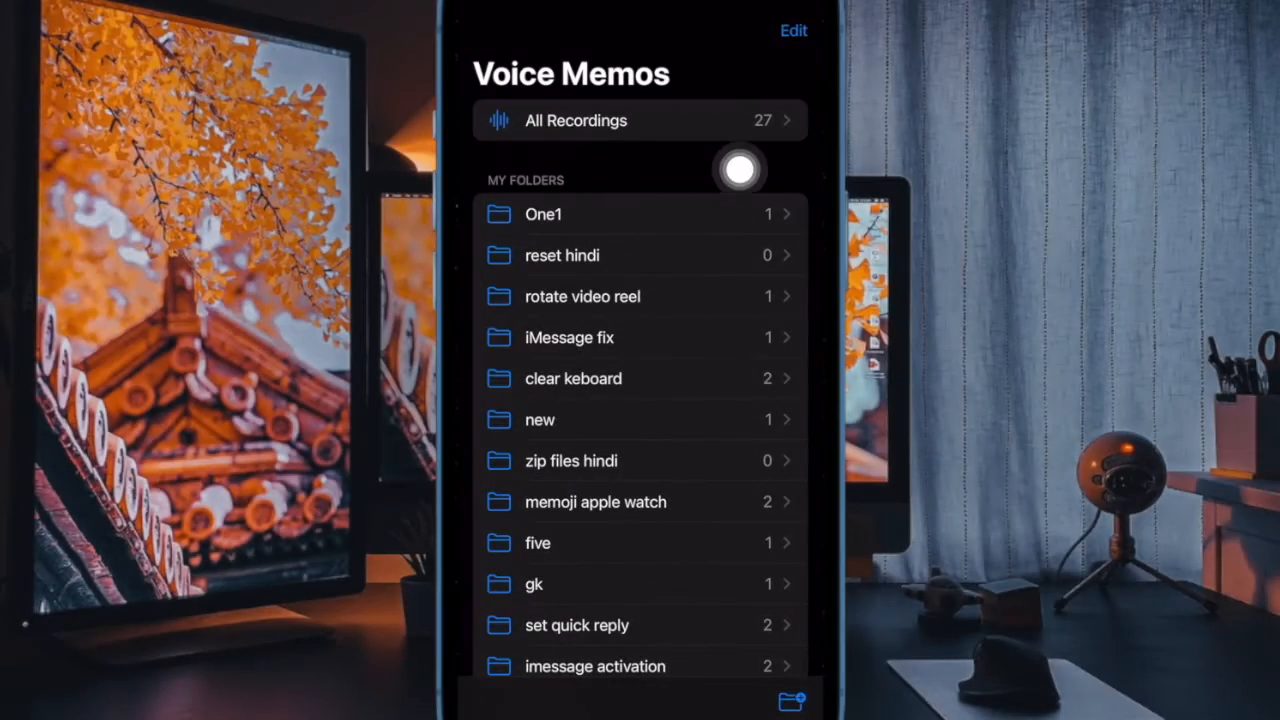
{"action": "left_click", "coordinate": [640, 120]}
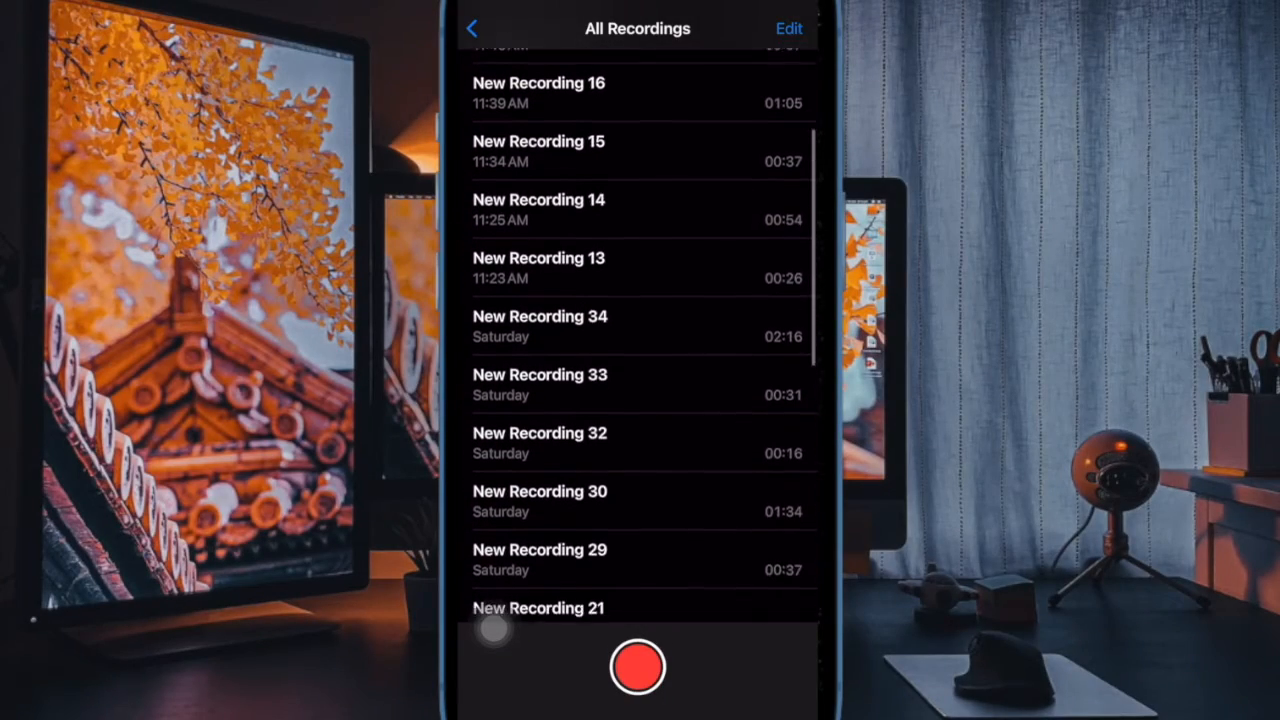
{"action": "scroll", "scroll_direction": "up", "scroll_amount": 3}
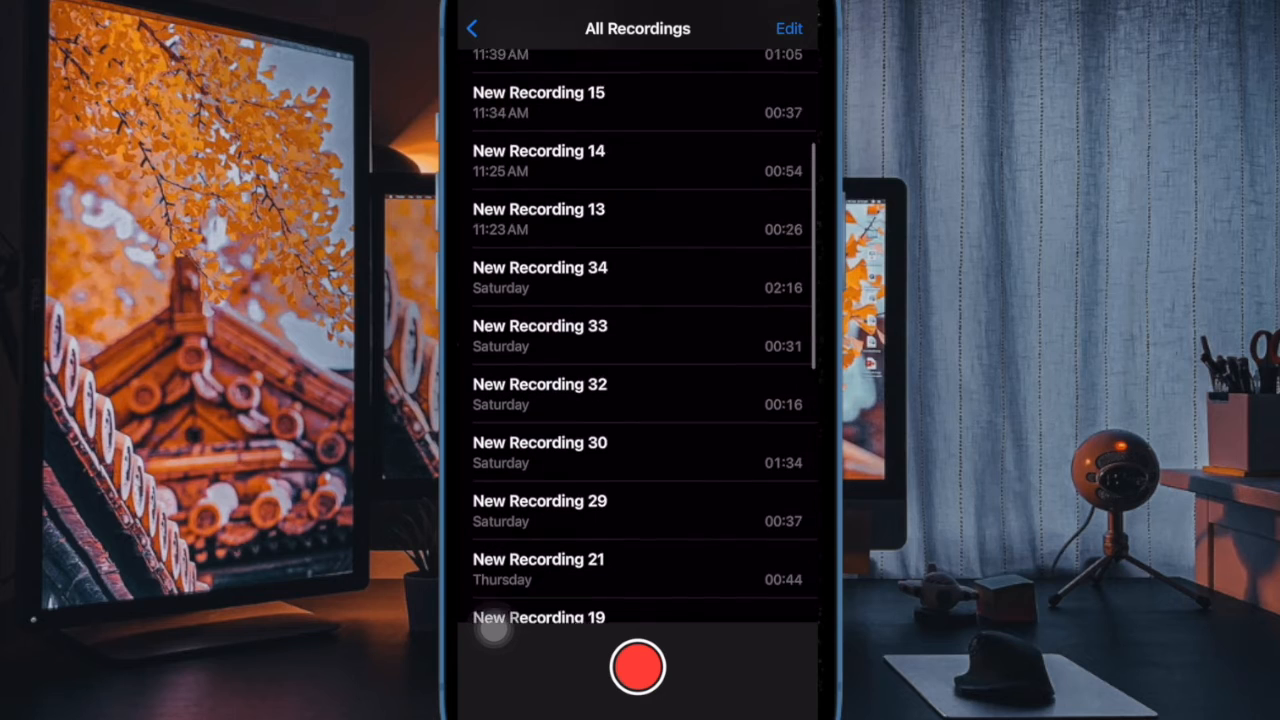
{"action": "scroll", "scroll_direction": "down", "scroll_amount": 3}
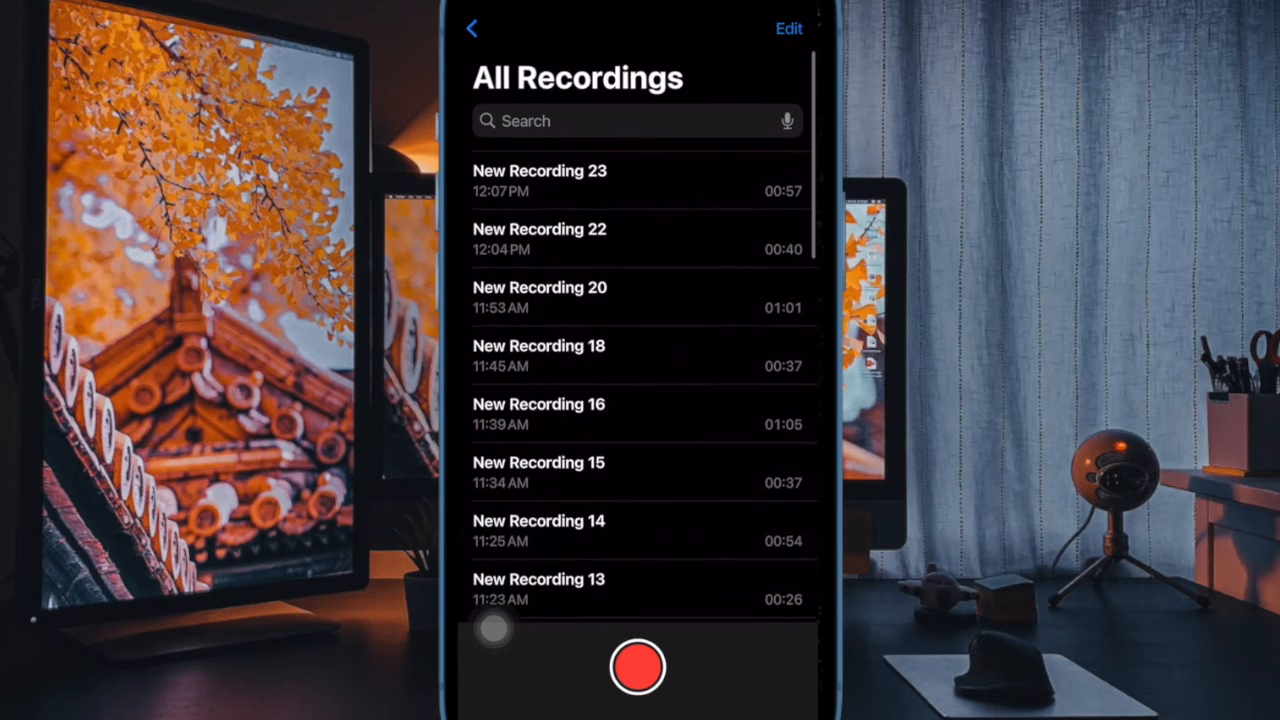
{"action": "left_click", "coordinate": [472, 28]}
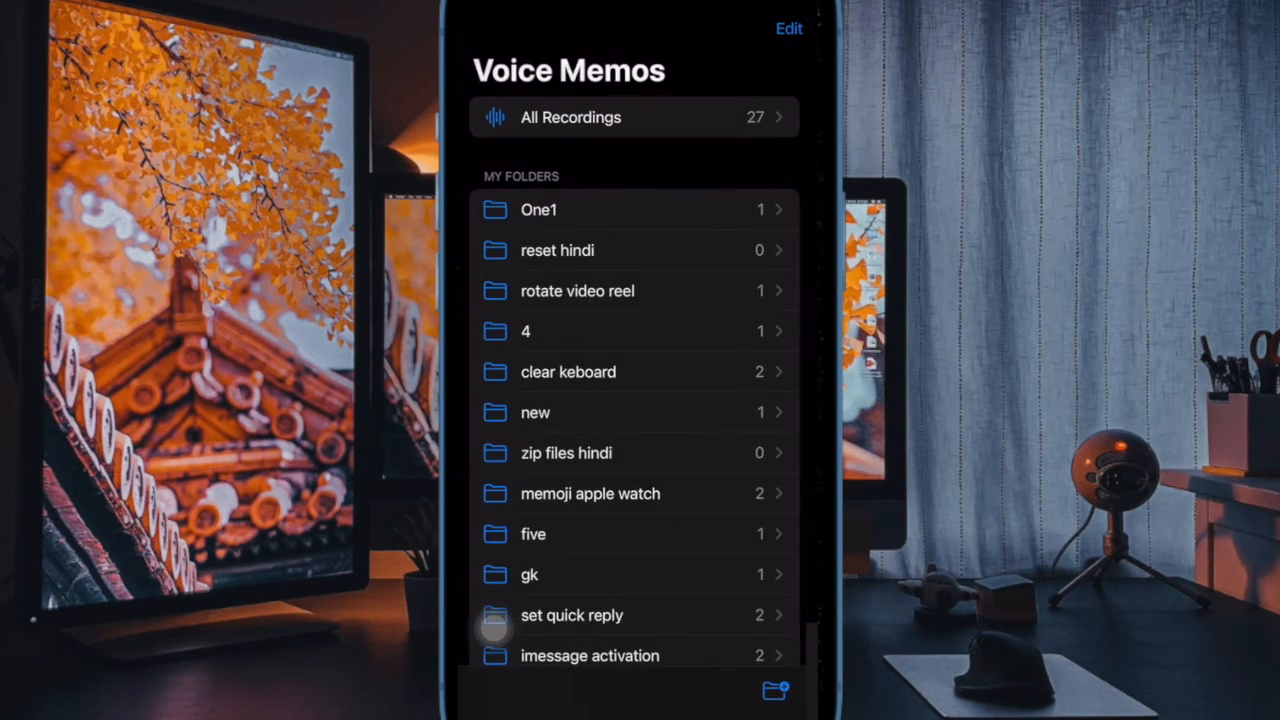
{"action": "scroll", "scroll_direction": "down", "scroll_amount": 3}
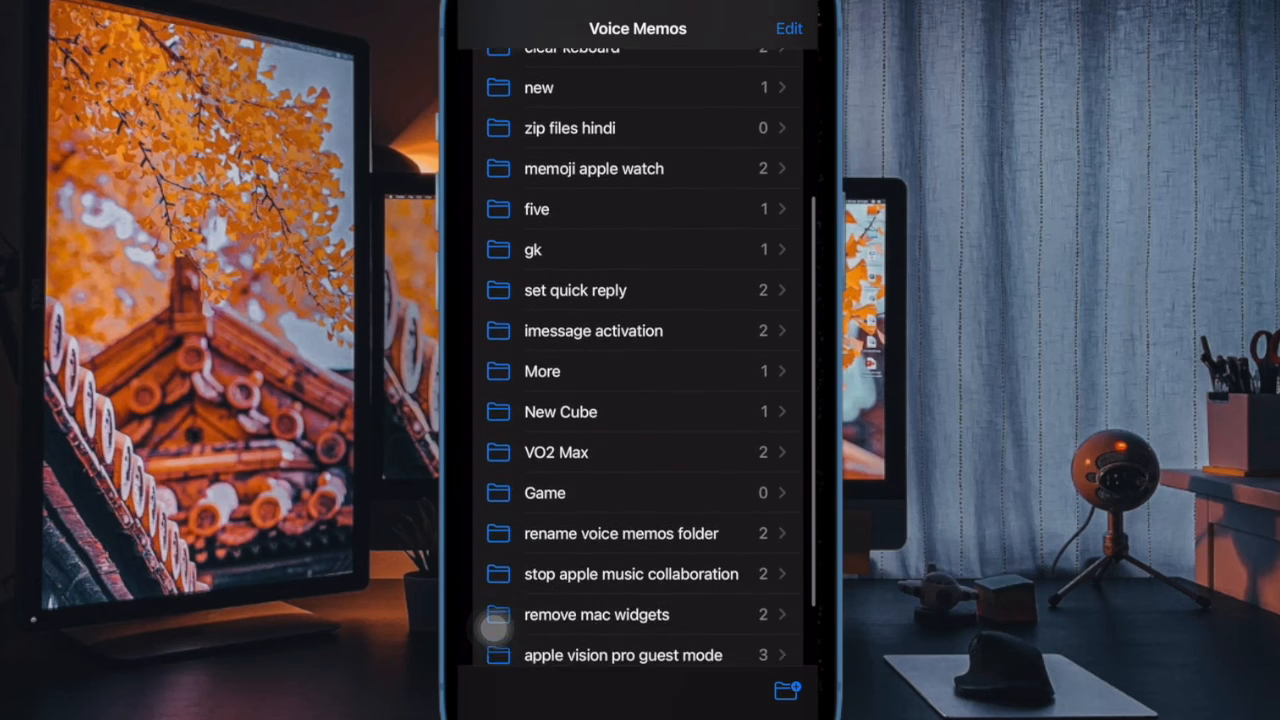